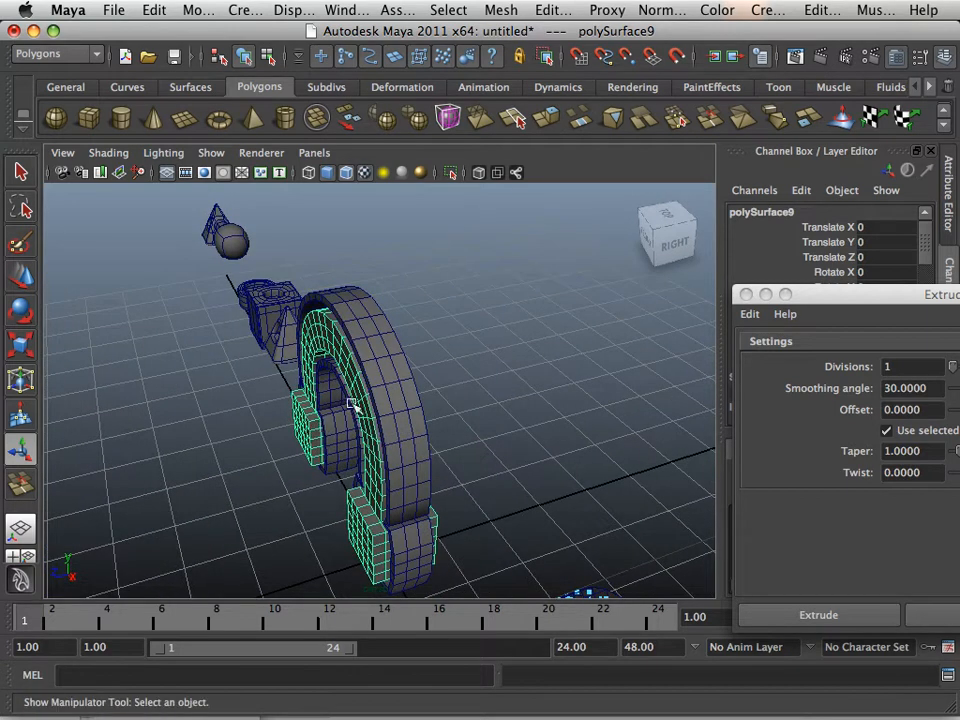
pyautogui.moveTo(25, 290)
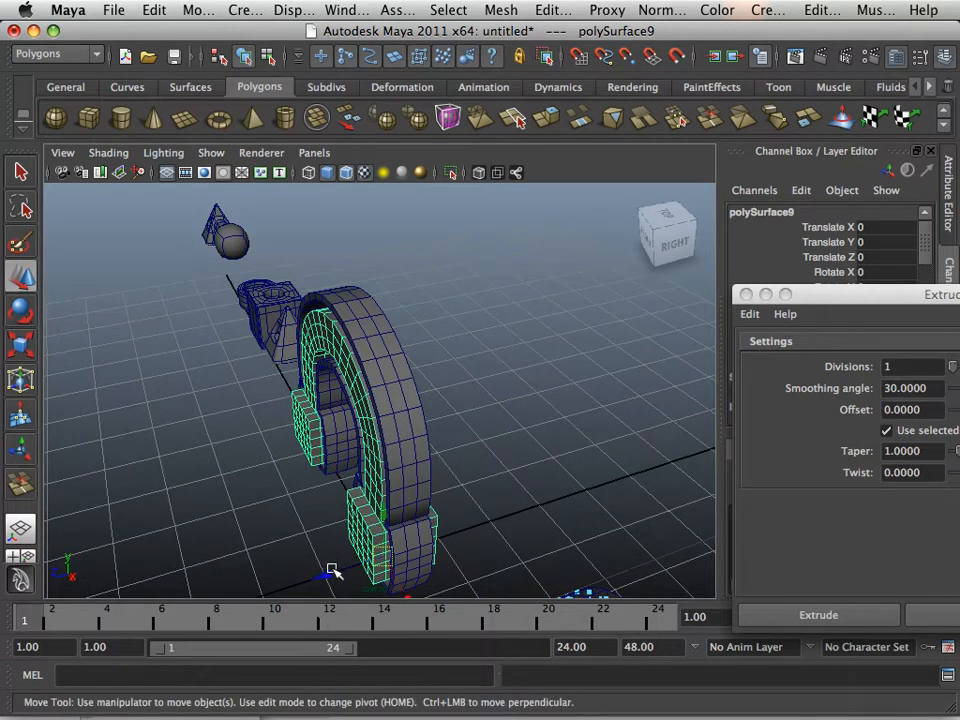
# Step: Orbit along the curved segment and combine its parts into the single mesh polySurface11
pyautogui.moveTo(332, 568); pyautogui.dragTo(355, 575)
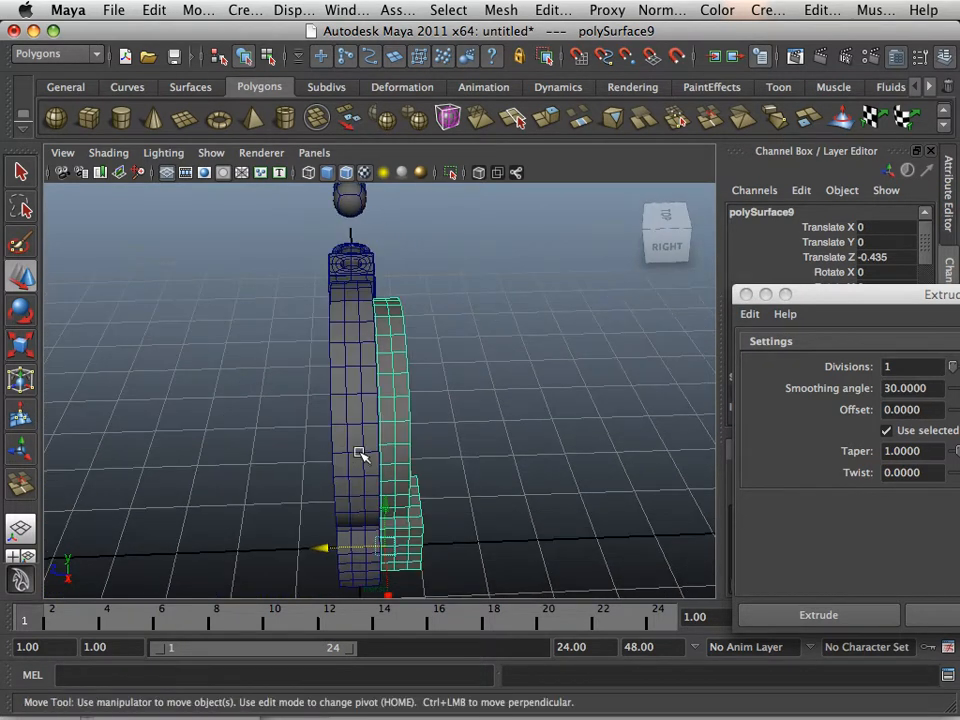
pyautogui.click(501, 10)
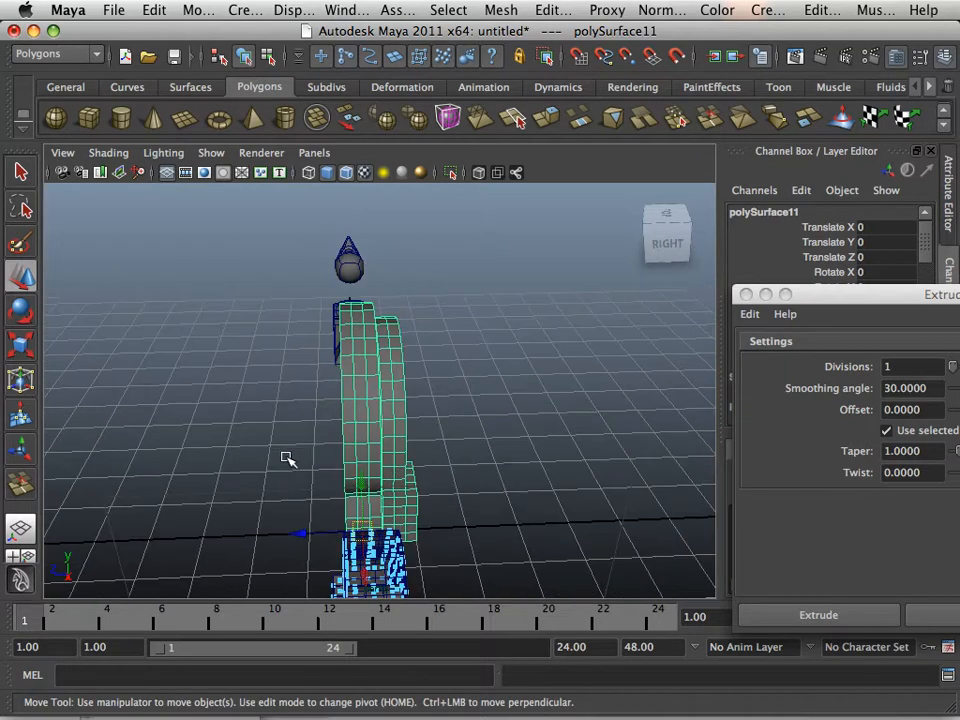
# Step: Duplicate the curved segment with transform along Z, repeating copies up to polySurface46
pyautogui.click(154, 10)
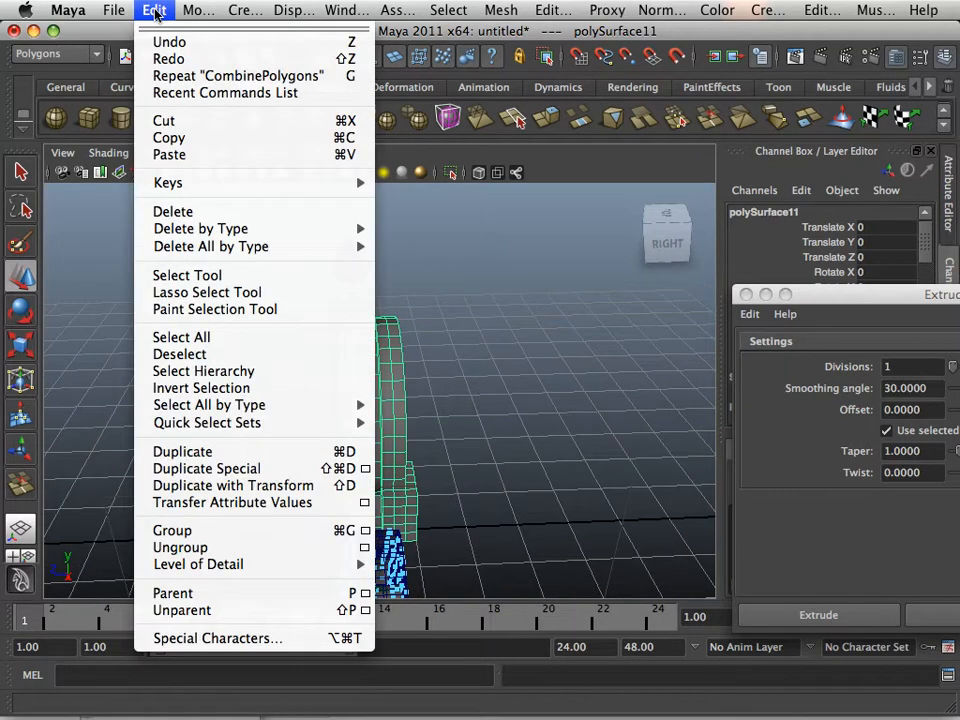
pyautogui.moveTo(206, 468)
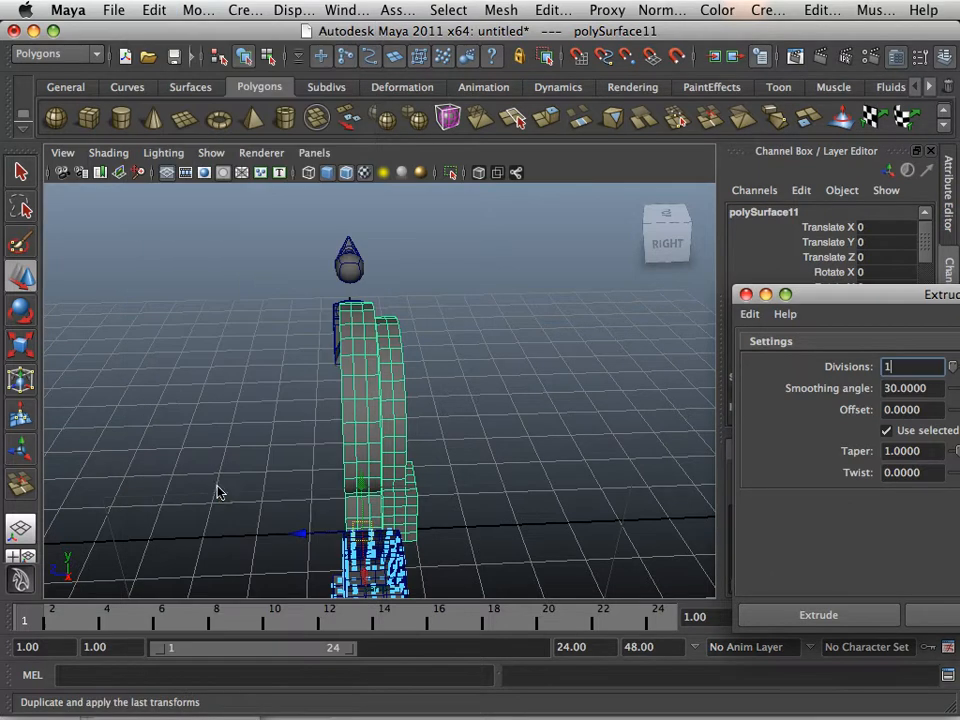
pyautogui.click(817, 614)
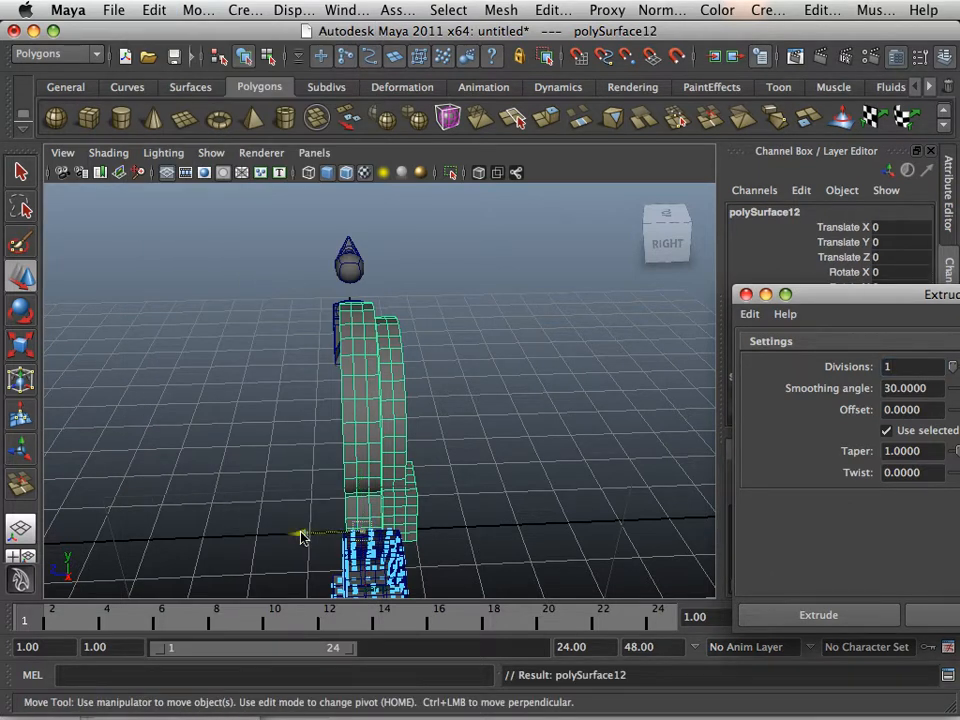
pyautogui.moveTo(300, 535); pyautogui.dragTo(350, 535)
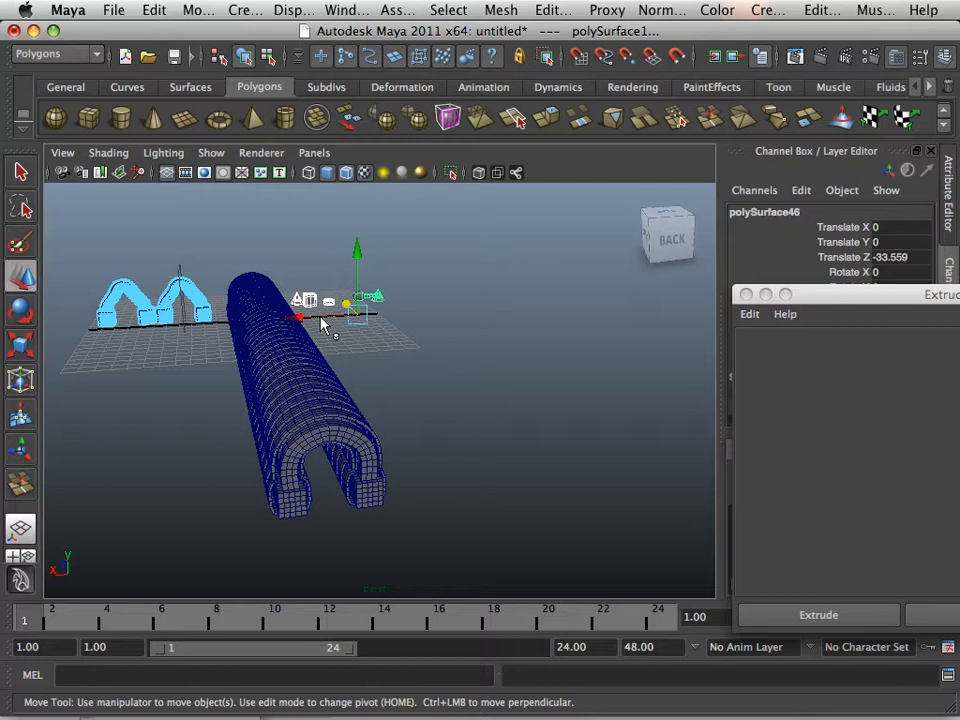
# Step: Select every segment copy in the row and combine them into polySurface47
pyautogui.click(817, 614)
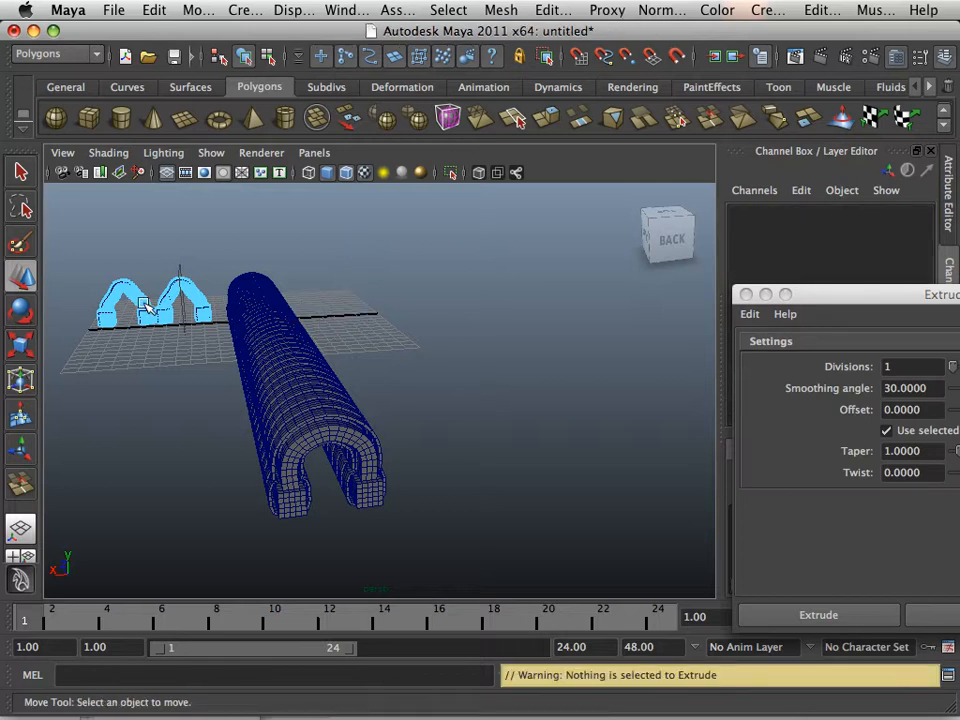
pyautogui.moveTo(183, 360)
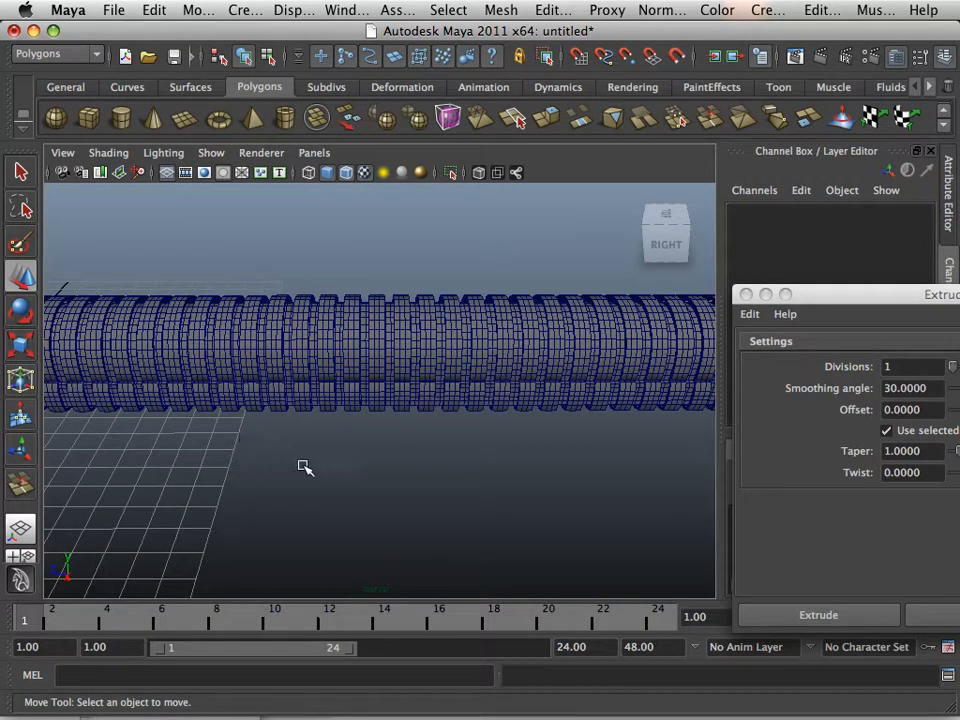
pyautogui.rightClick(306, 467)
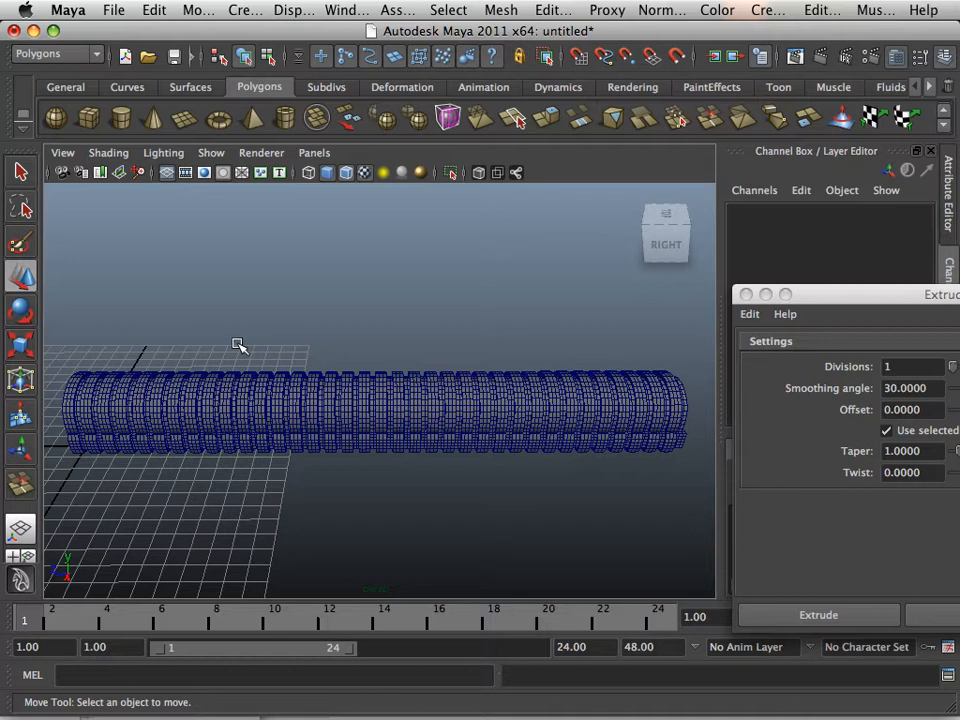
pyautogui.moveTo(240, 345); pyautogui.dragTo(203, 371)
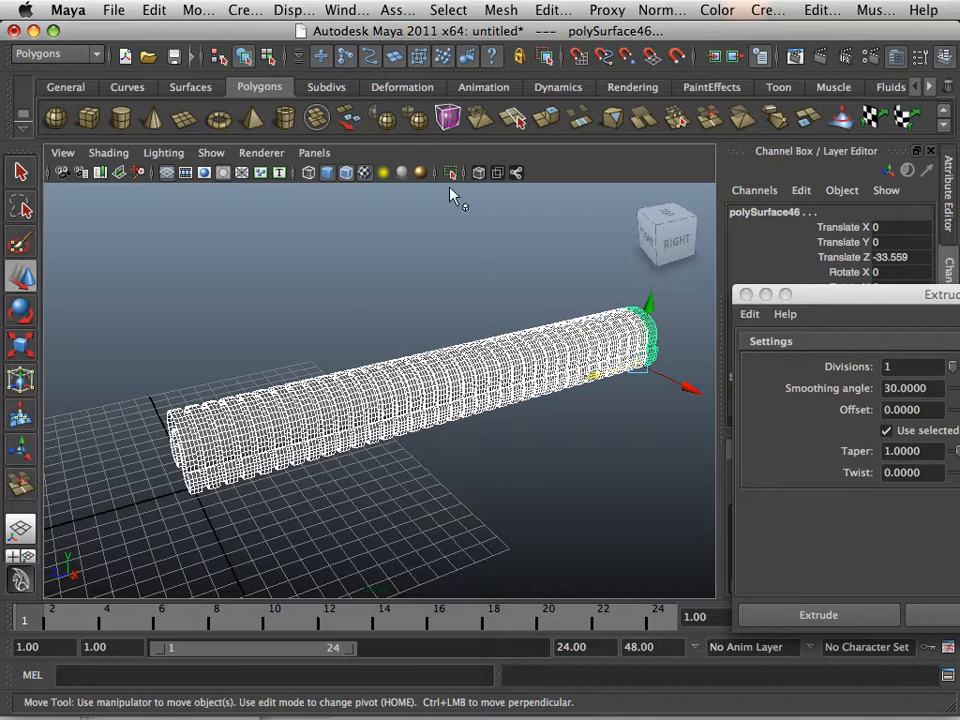
pyautogui.moveTo(419, 223)
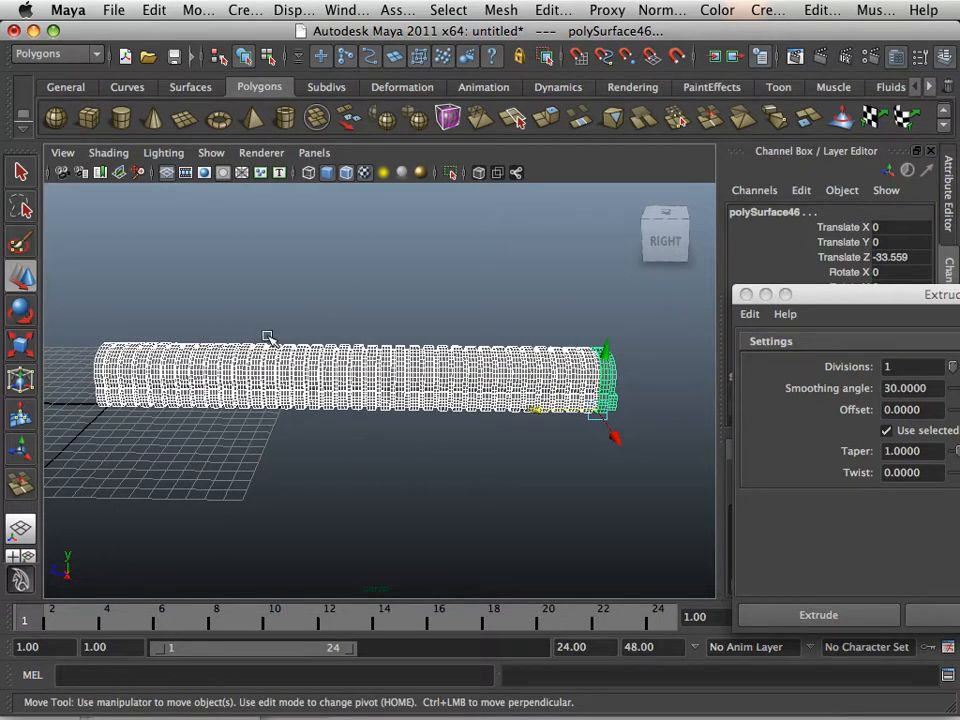
pyautogui.click(501, 10)
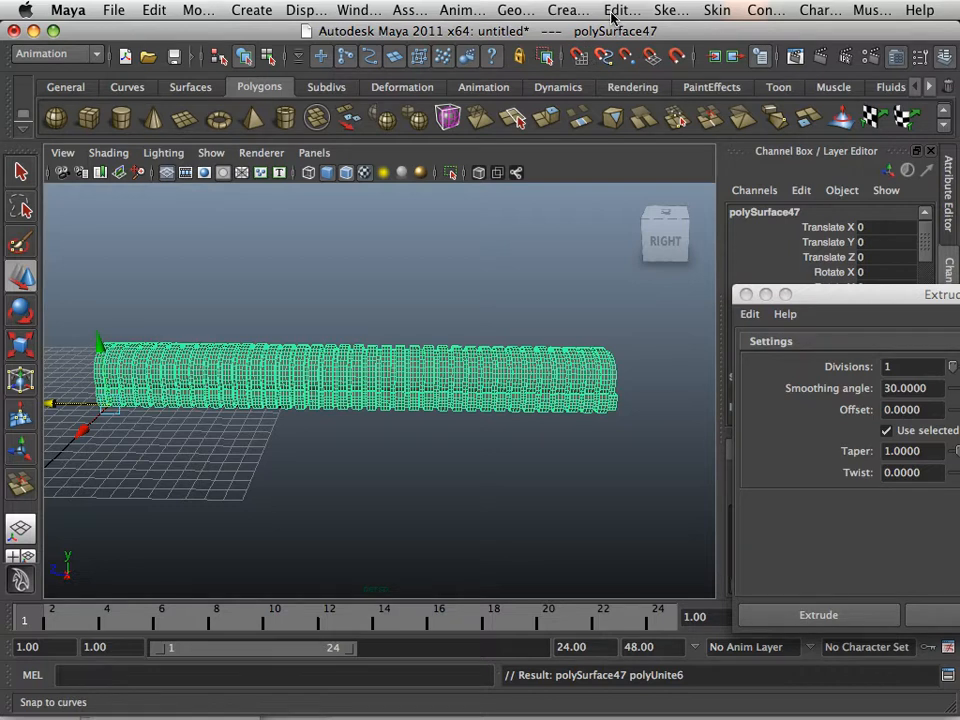
# Step: Open the Create Deformers menus to add a nonlinear bend to polySurface47
pyautogui.click(621, 10)
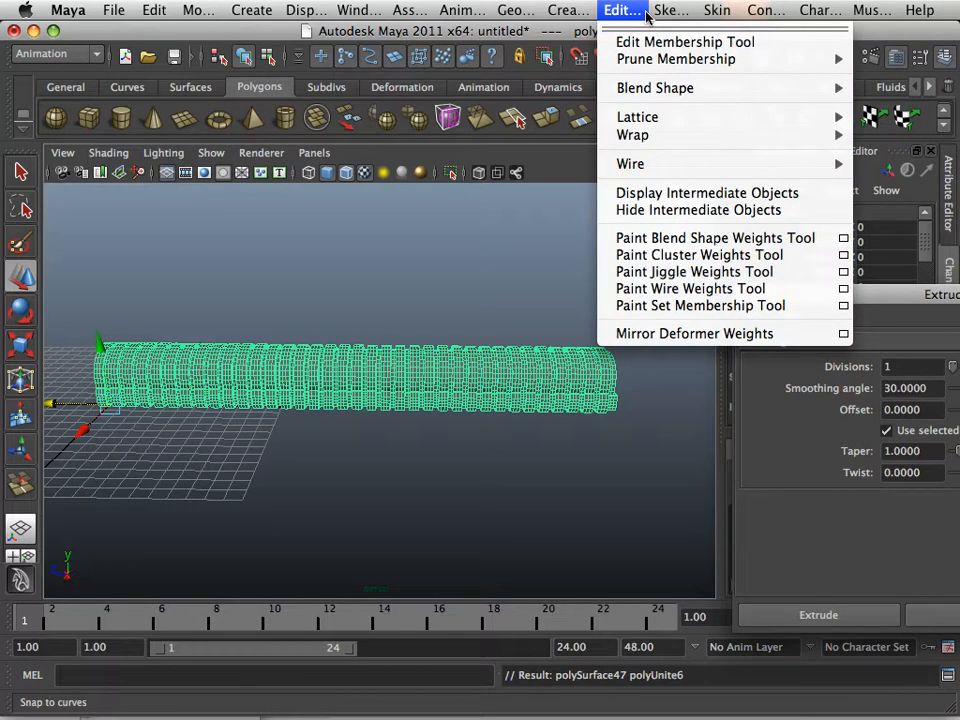
pyautogui.moveTo(637, 117)
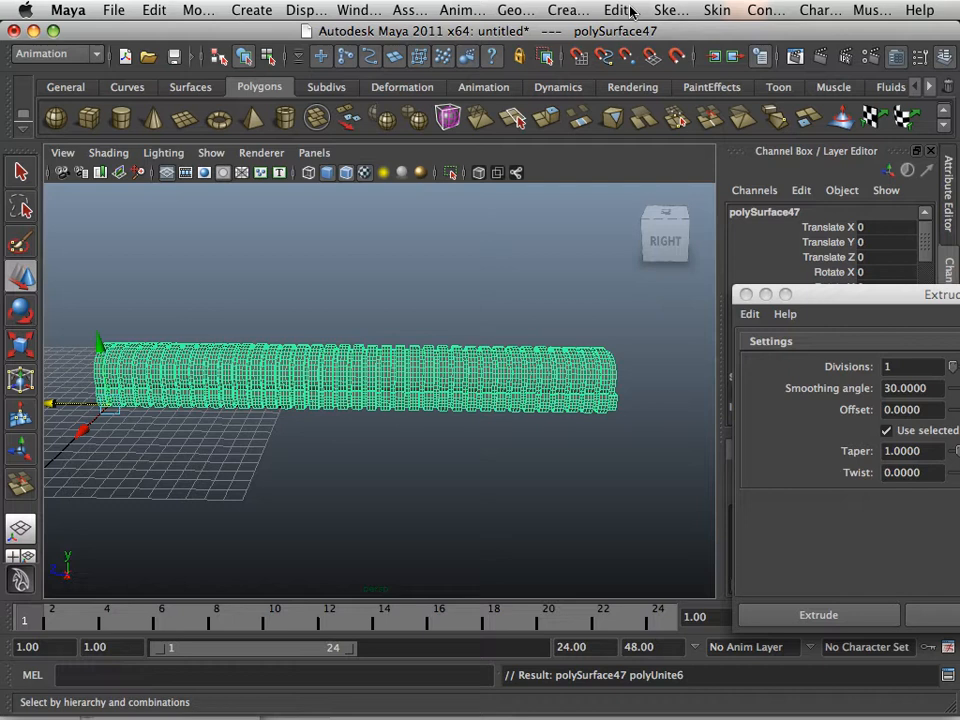
pyautogui.click(567, 10)
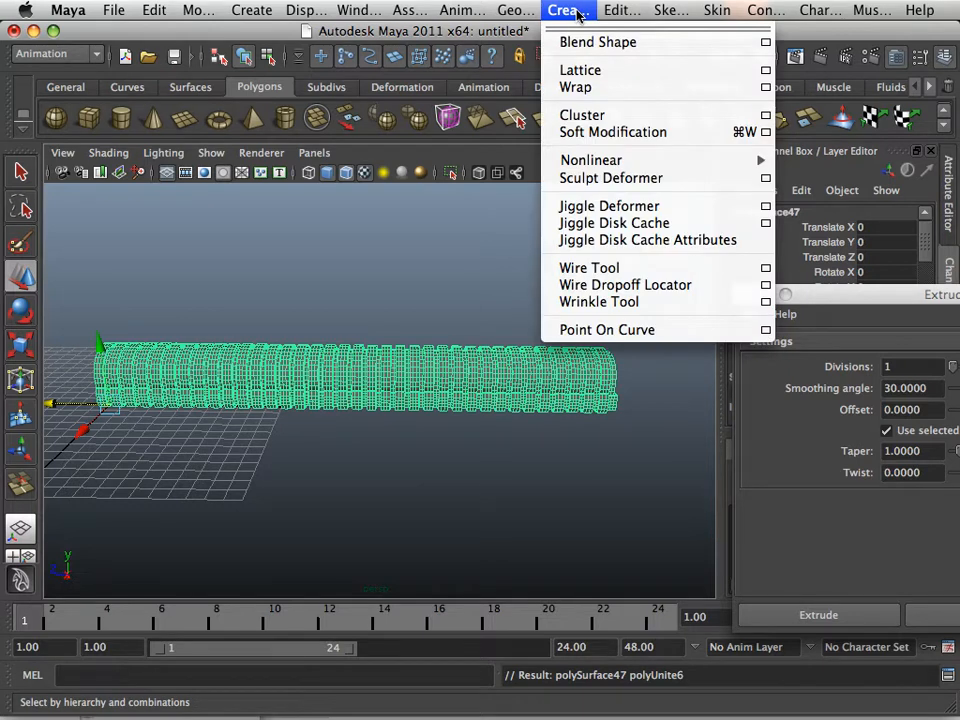
pyautogui.moveTo(591, 160)
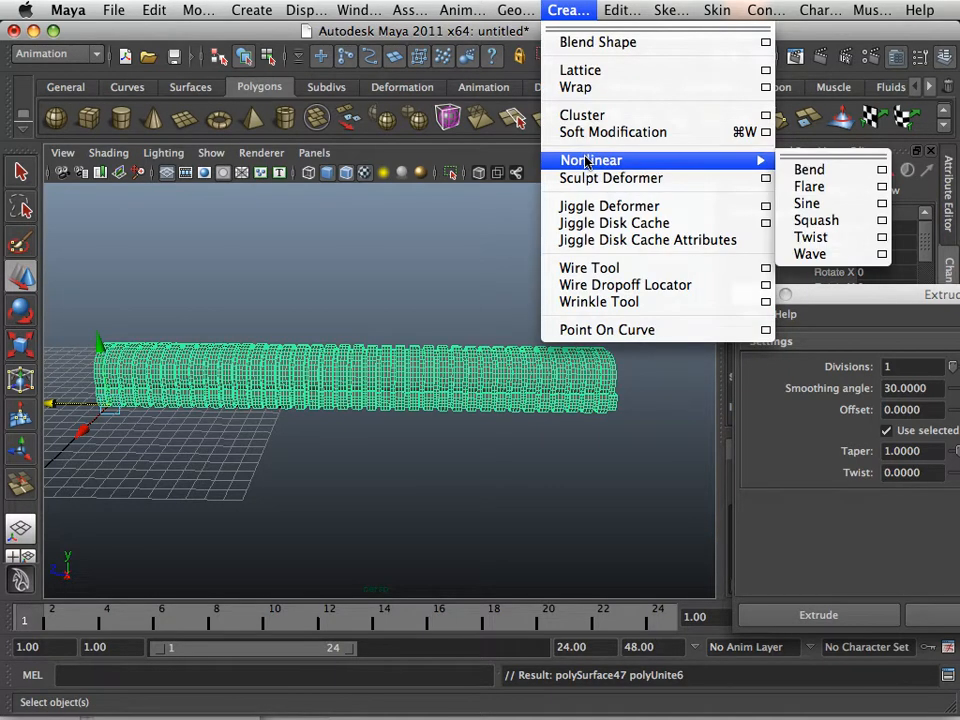
pyautogui.moveTo(809, 169)
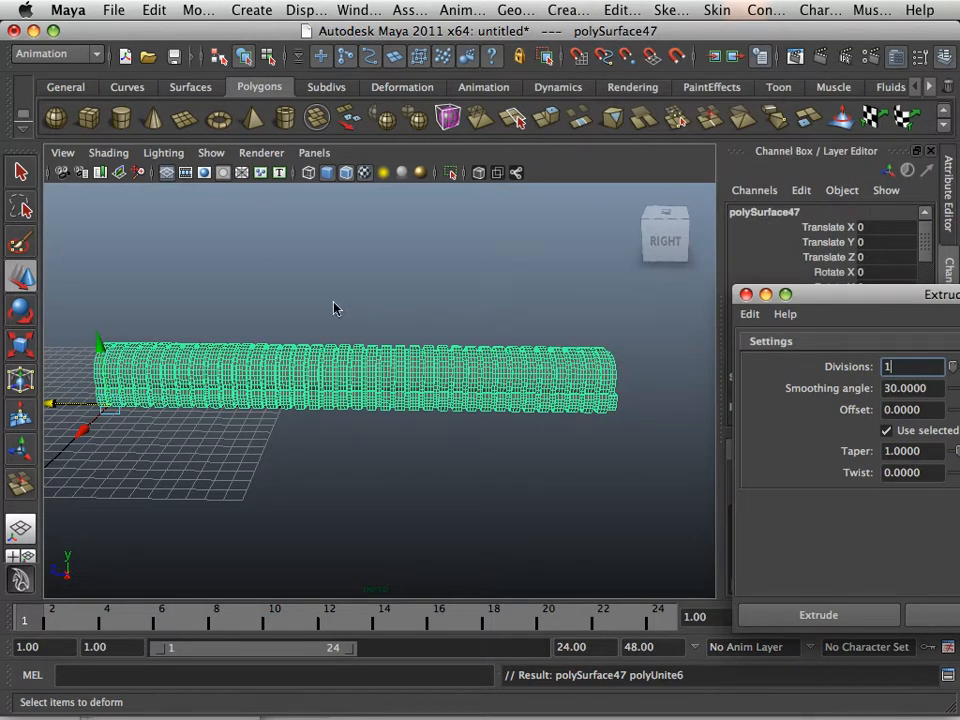
pyautogui.moveTo(190, 347)
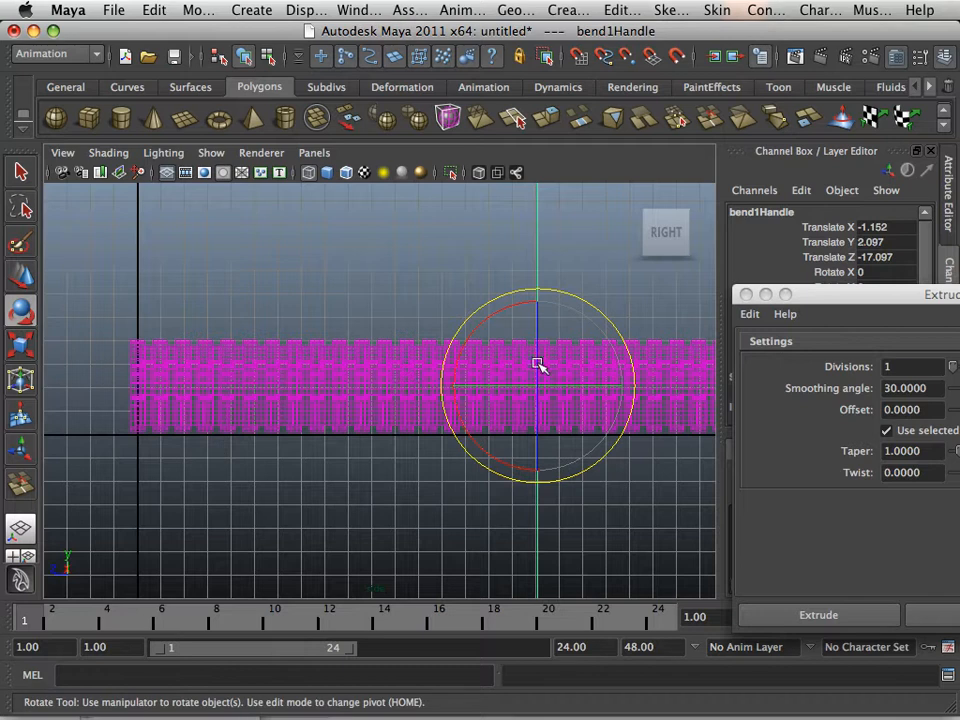
# Step: Rotate the bend1 handle and pick the bend1 Curvature channel in the Channel Box
pyautogui.moveTo(540, 365); pyautogui.dragTo(477, 317)
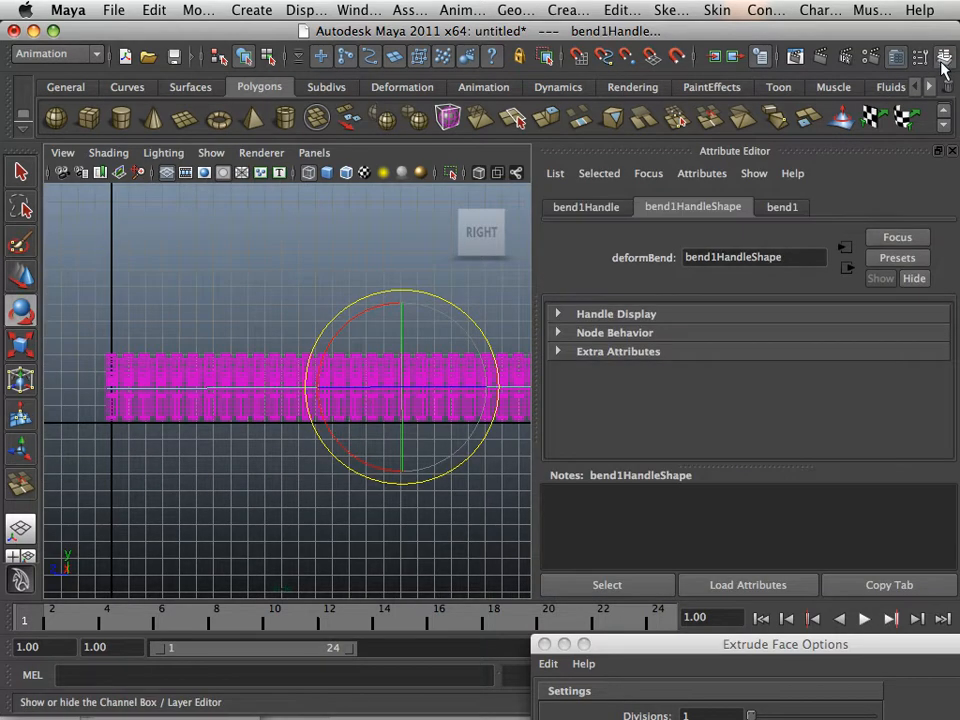
pyautogui.click(944, 57)
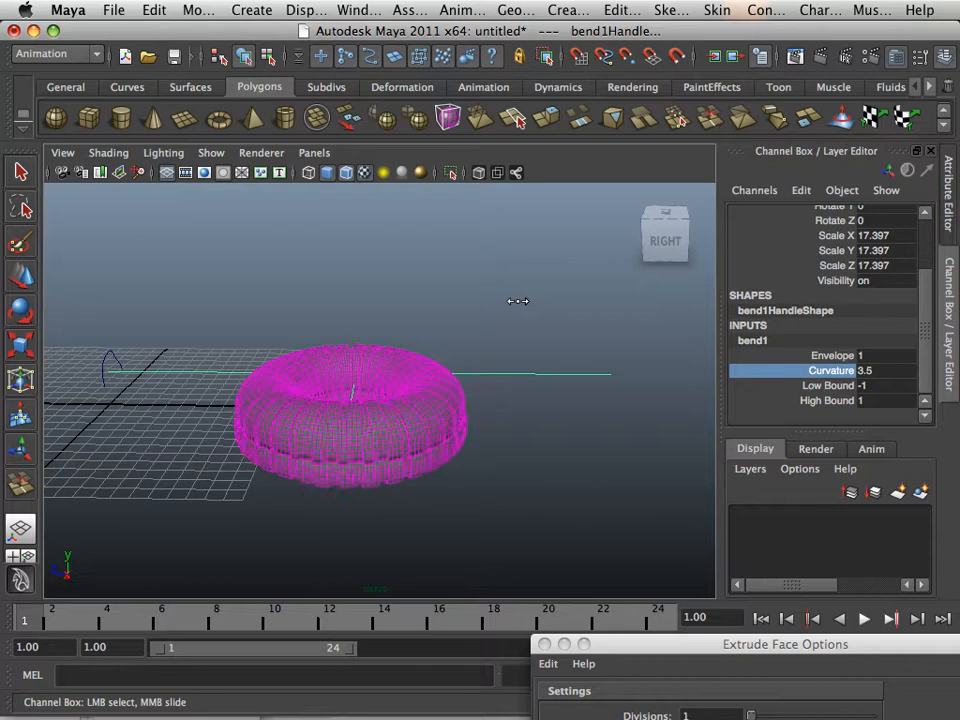
pyautogui.click(862, 370)
pyautogui.write('0')
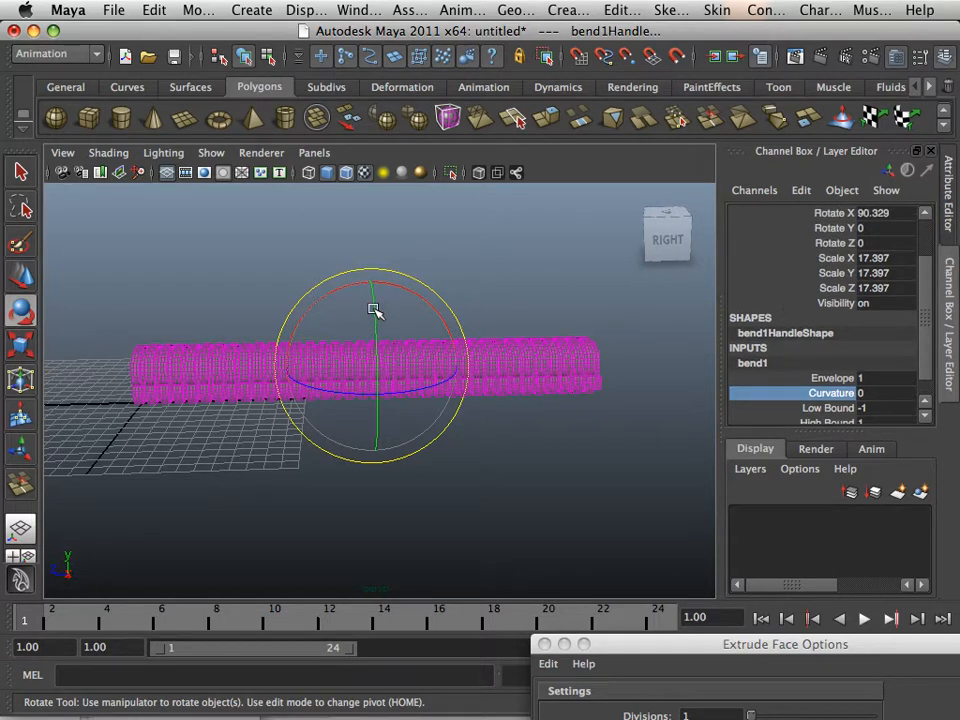
# Step: Rotate bend1Handle to a Rotate Z of 90 and pick its Curvature channel
pyautogui.moveTo(370, 310); pyautogui.dragTo(375, 345)
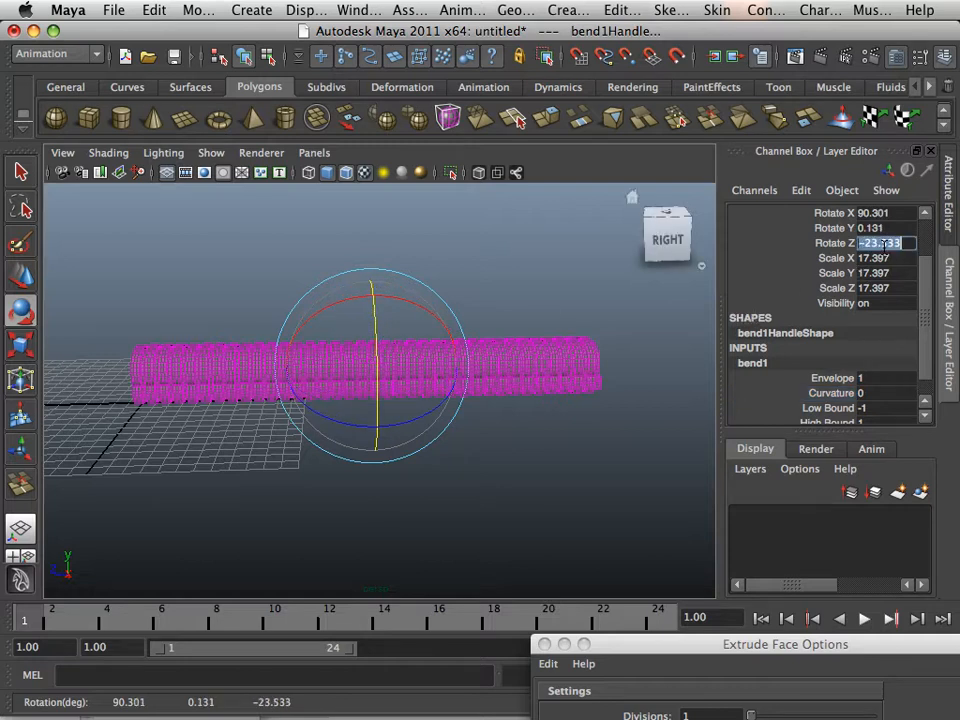
pyautogui.write('90')
pyautogui.click(886, 228)
pyautogui.write('0')
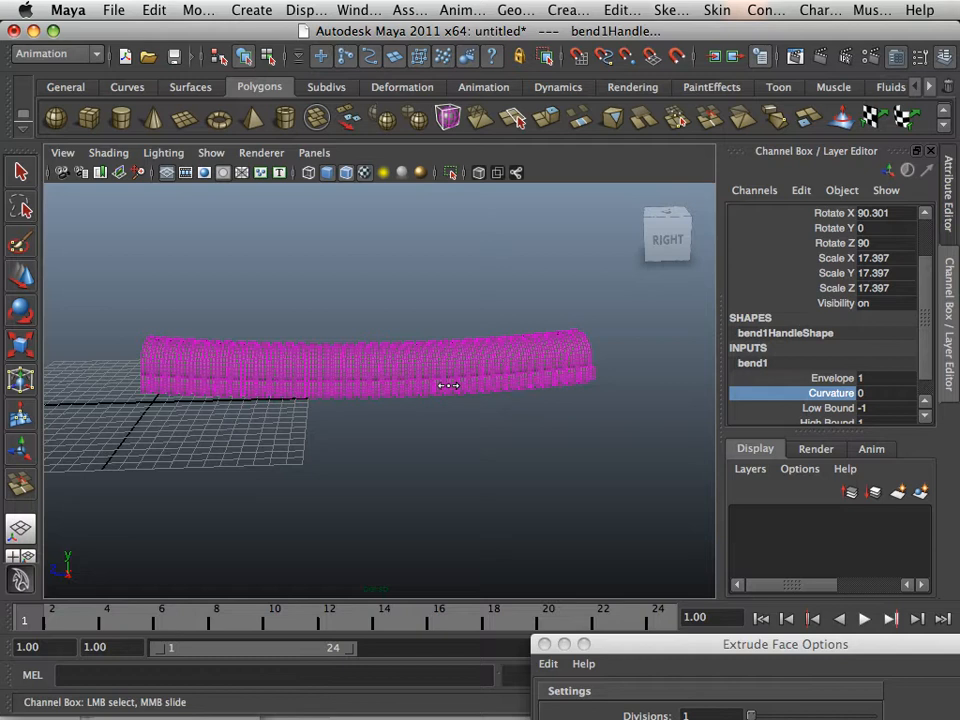
pyautogui.click(865, 392)
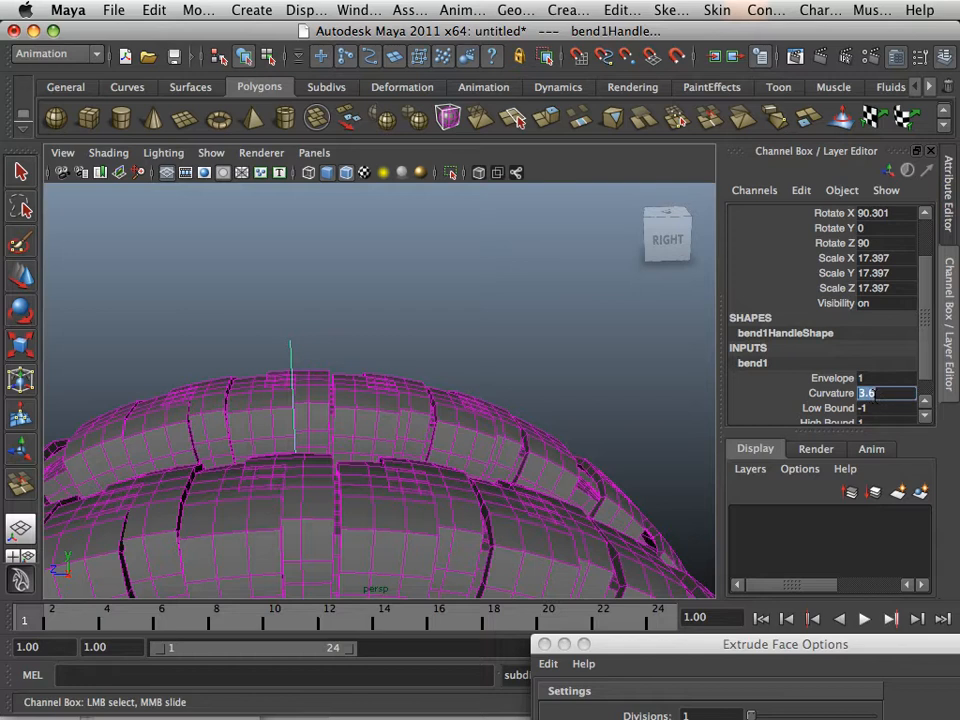
# Step: Set bend1 Curvature to 3.15 and orbit to inspect the closed ring
pyautogui.write('3.15')
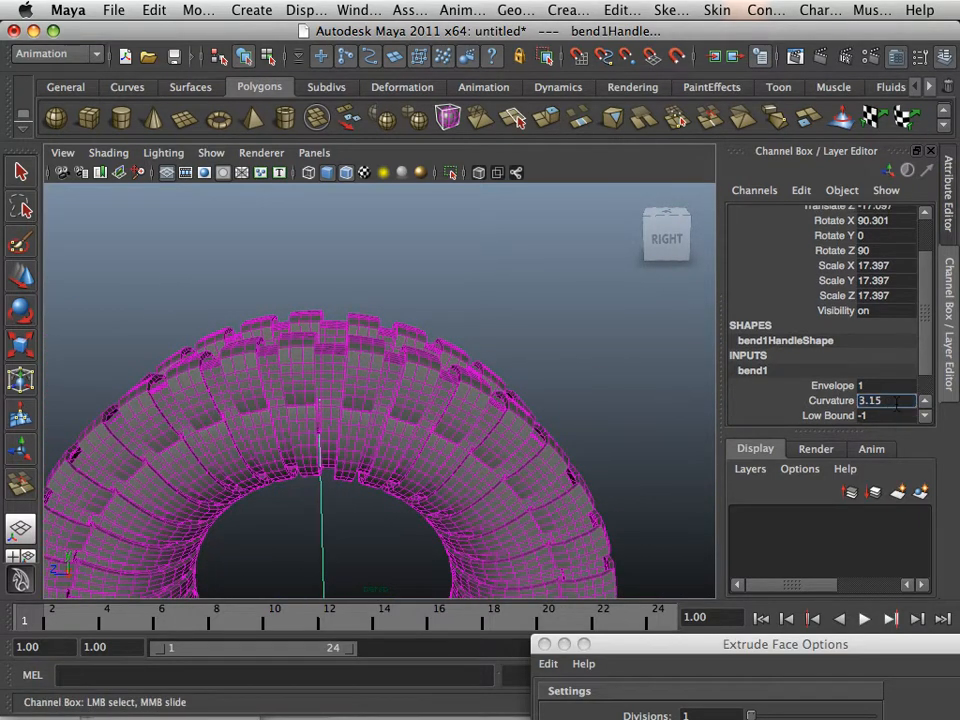
pyautogui.moveTo(880, 400); pyautogui.dragTo(865, 400)
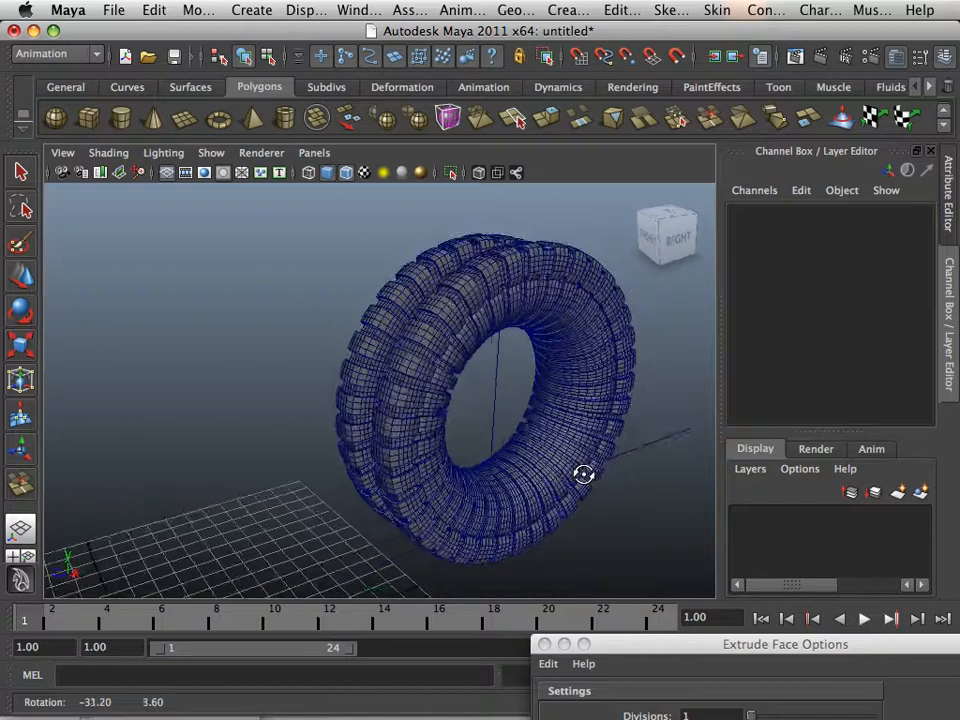
# Step: Orbit, pan and zoom around the finished ring to view it face-on
pyautogui.moveTo(583, 475); pyautogui.dragTo(513, 390)
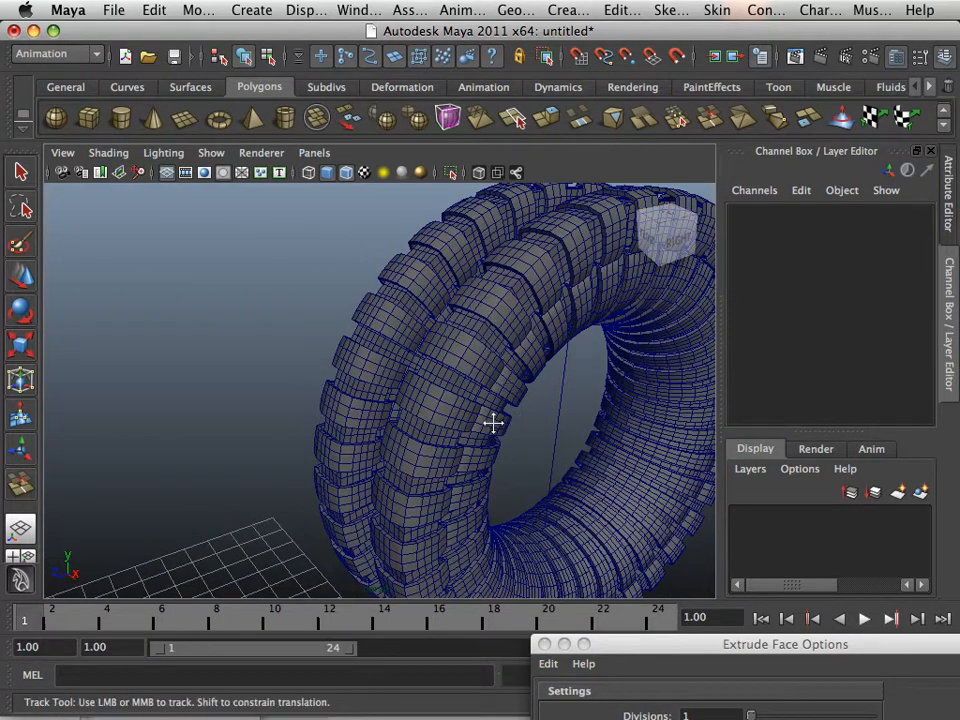
pyautogui.moveTo(490, 420); pyautogui.dragTo(400, 433)
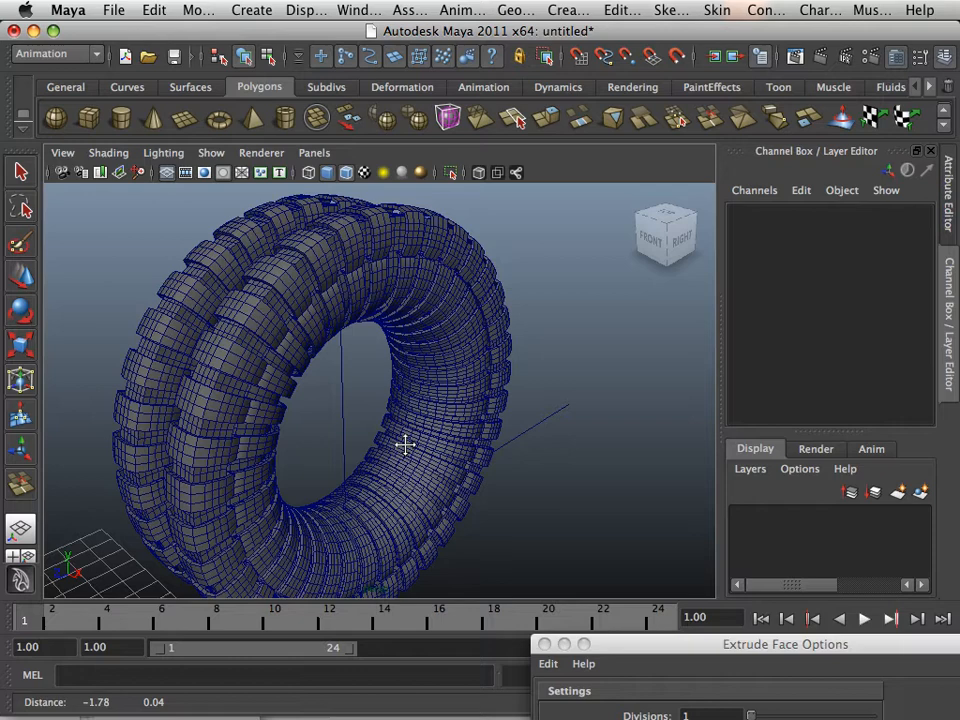
pyautogui.moveTo(405, 445); pyautogui.dragTo(370, 398)
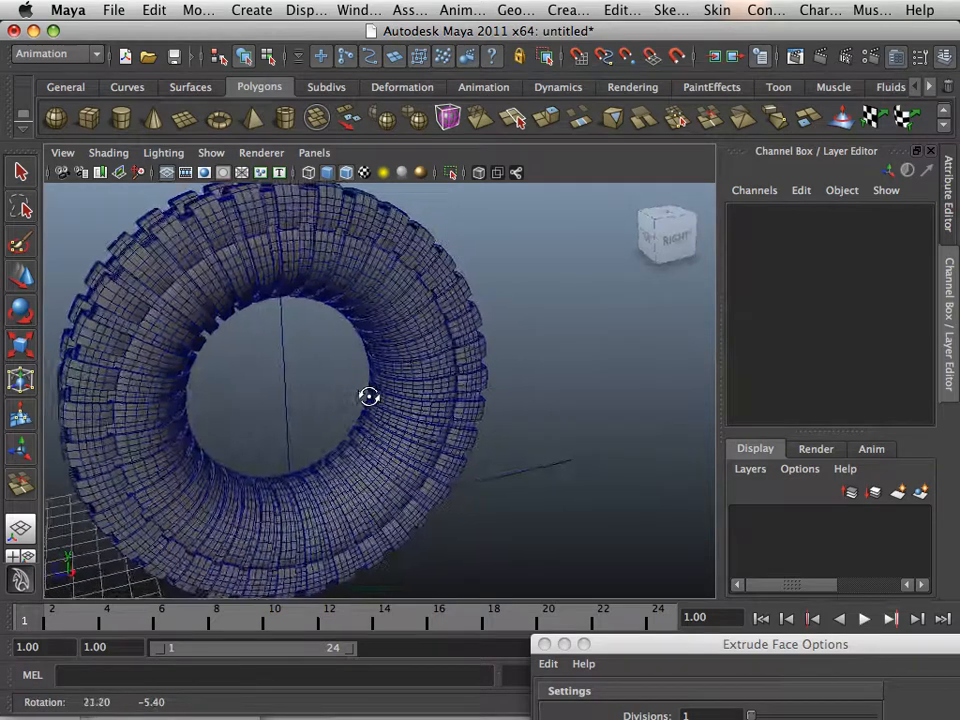
pyautogui.moveTo(369, 397); pyautogui.dragTo(400, 390)
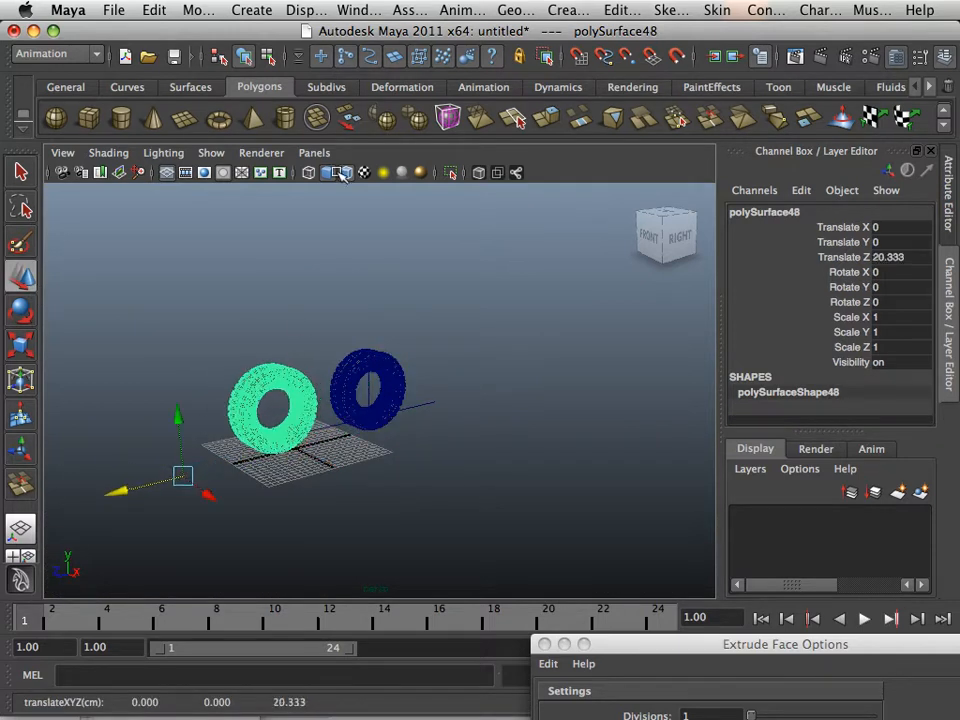
# Step: Center the pivot of polySurface48 and move the copy to about 1.0 along X
pyautogui.click(154, 10)
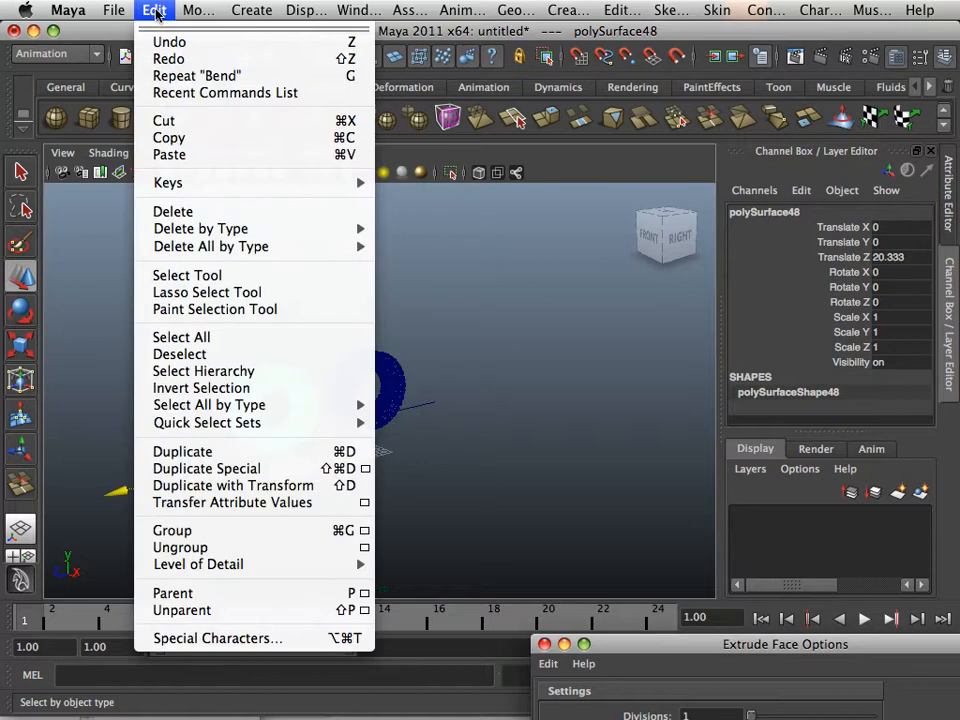
pyautogui.click(197, 10)
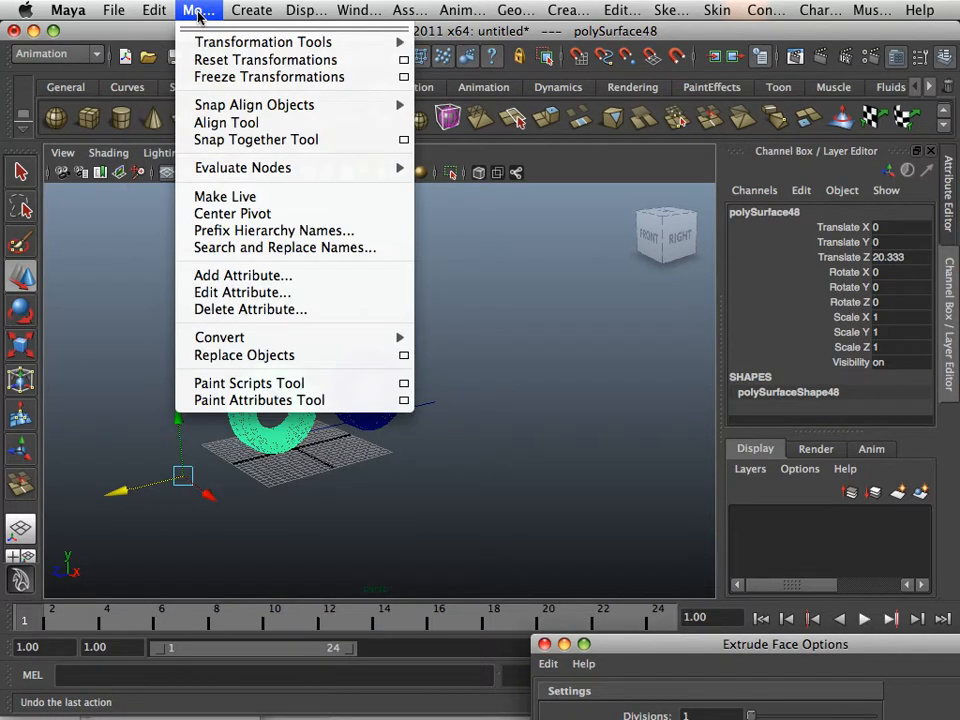
pyautogui.click(197, 10)
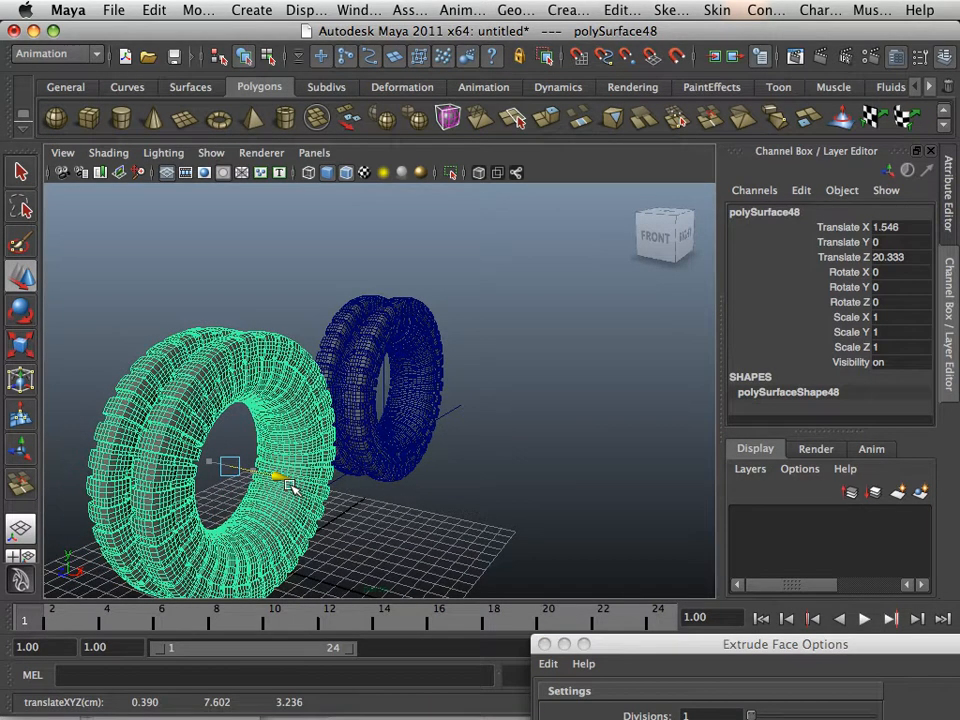
pyautogui.moveTo(285, 477); pyautogui.dragTo(270, 477)
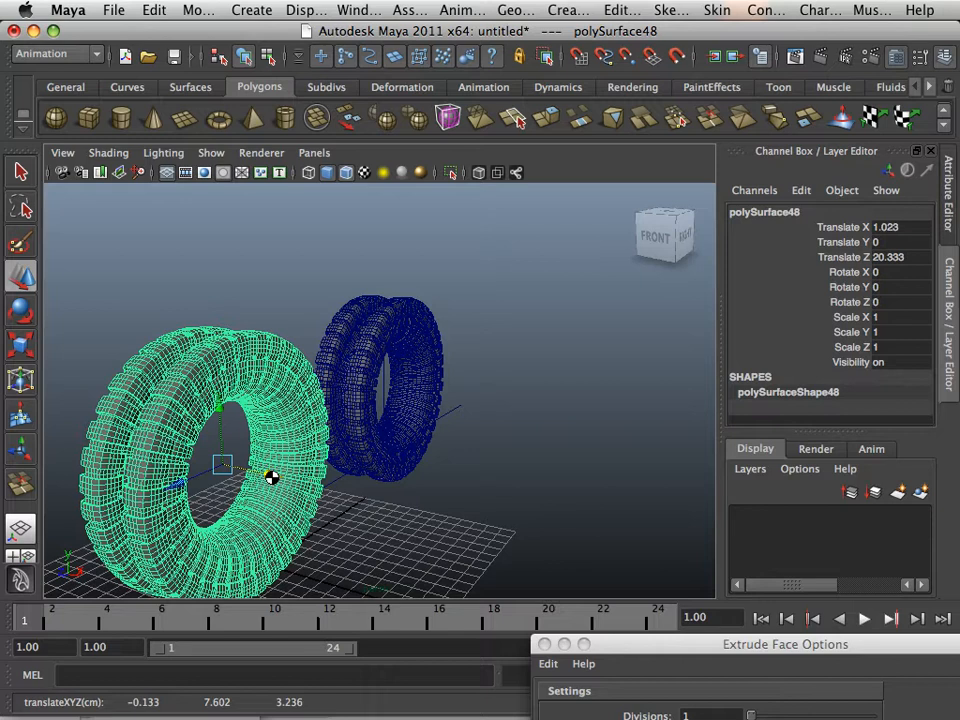
pyautogui.moveTo(273, 477); pyautogui.dragTo(362, 497)
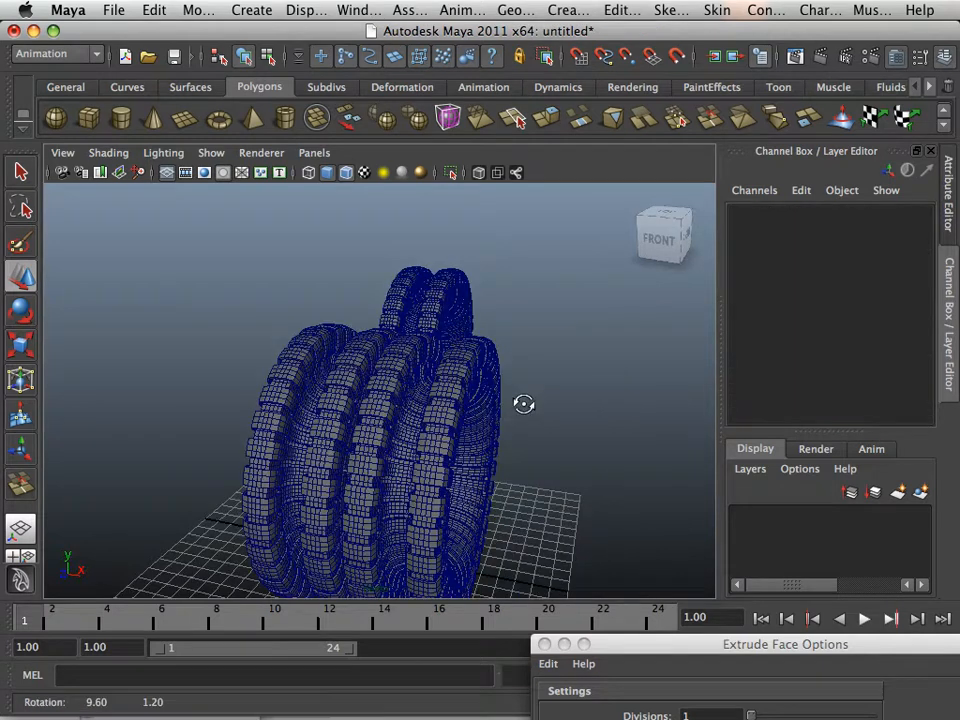
# Step: Orbit around both rings and select the bend1 deformer handle
pyautogui.moveTo(524, 404); pyautogui.dragTo(251, 393)
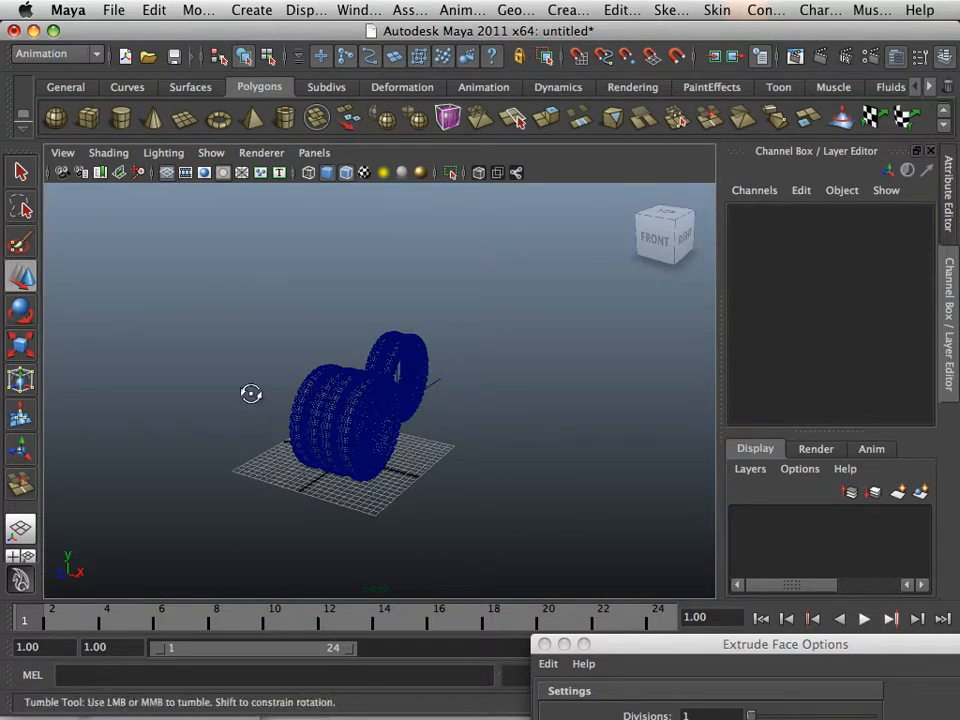
pyautogui.moveTo(251, 393); pyautogui.dragTo(532, 463)
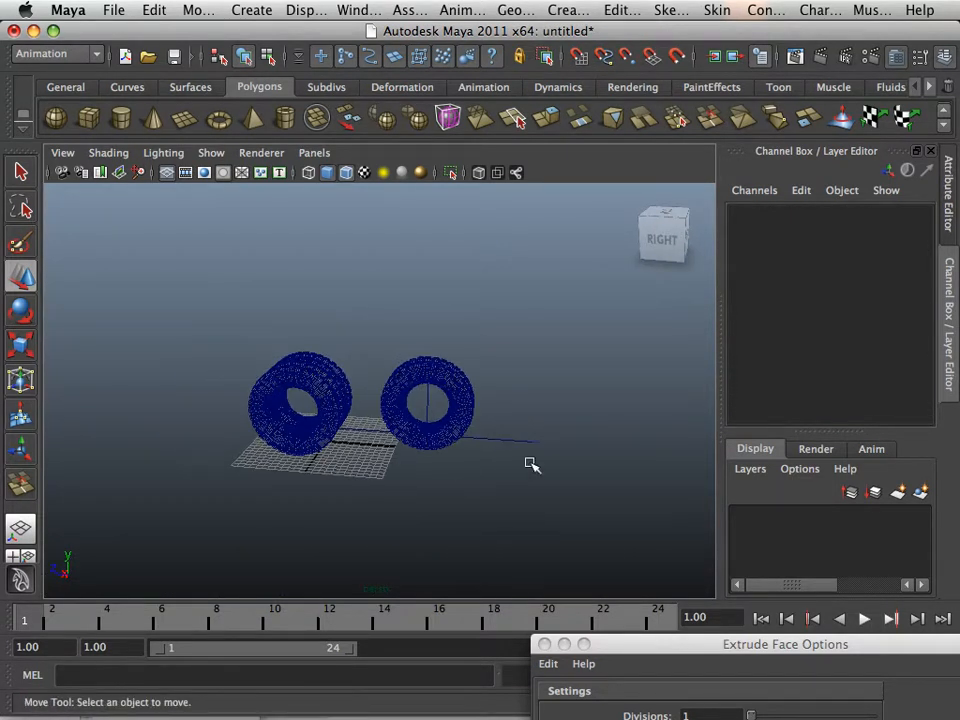
pyautogui.click(428, 400)
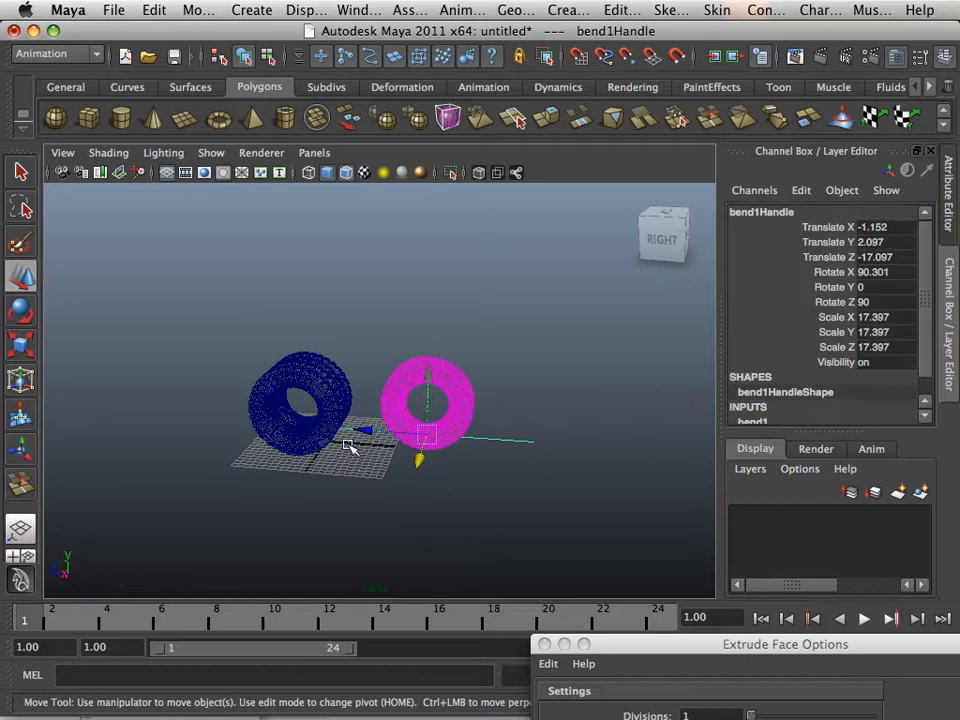
pyautogui.moveTo(315, 427)
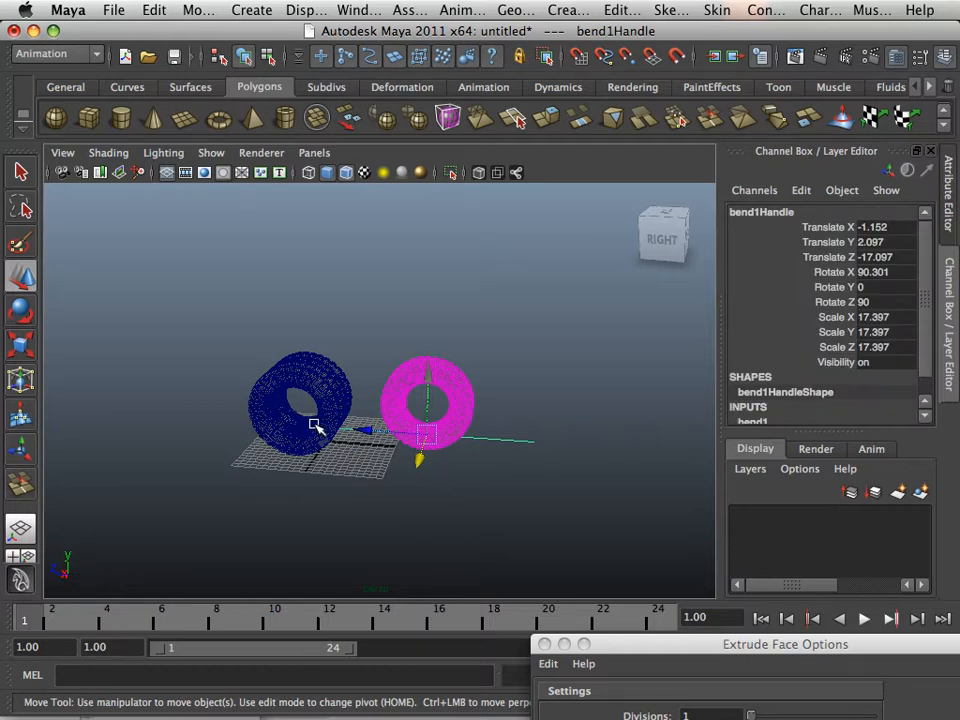